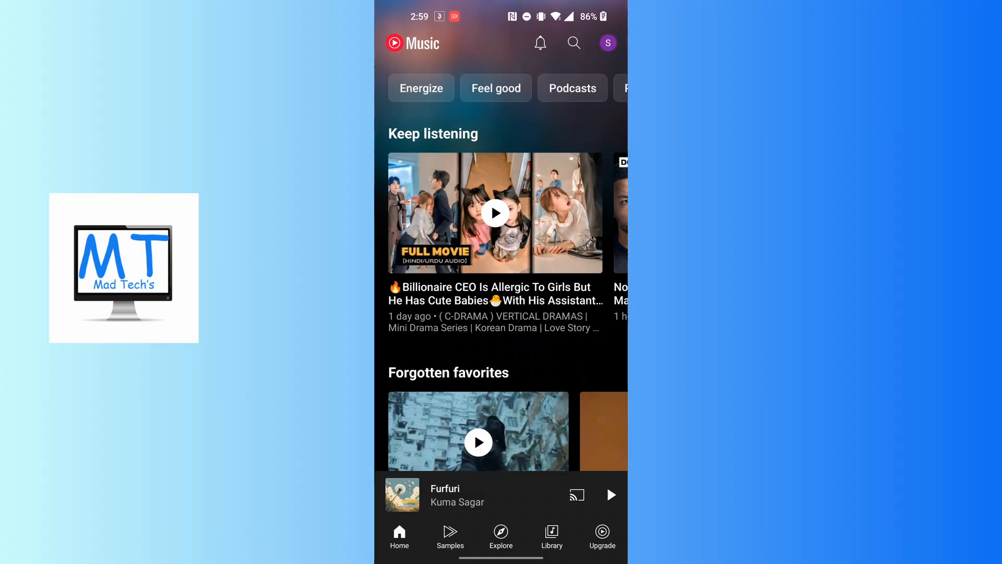
Open the account menu from the profile avatar on the Home screen
{"action": "left_click", "coordinate": [608, 43]}
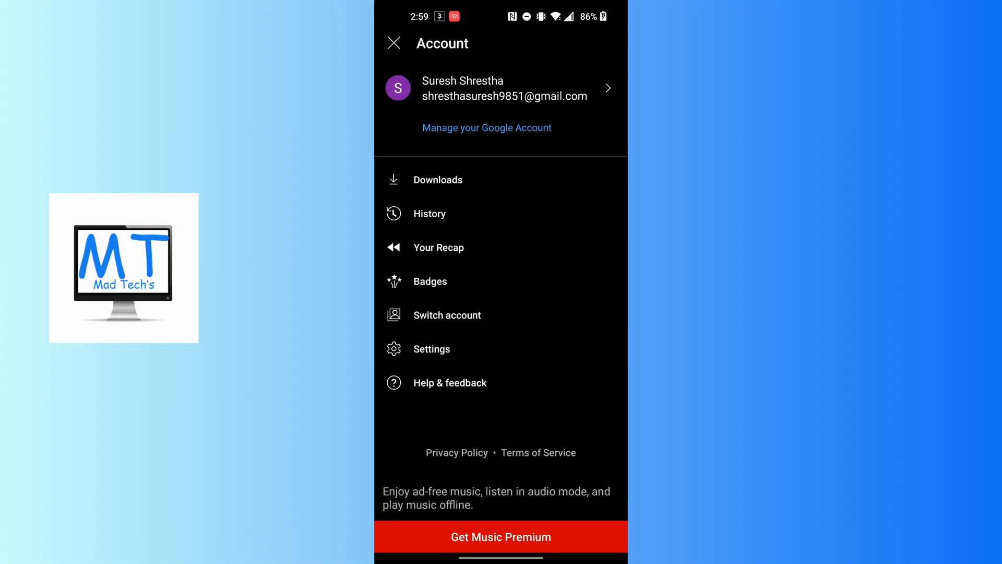
Go into Settings and open the Privacy & data page
{"action": "left_click", "coordinate": [432, 348]}
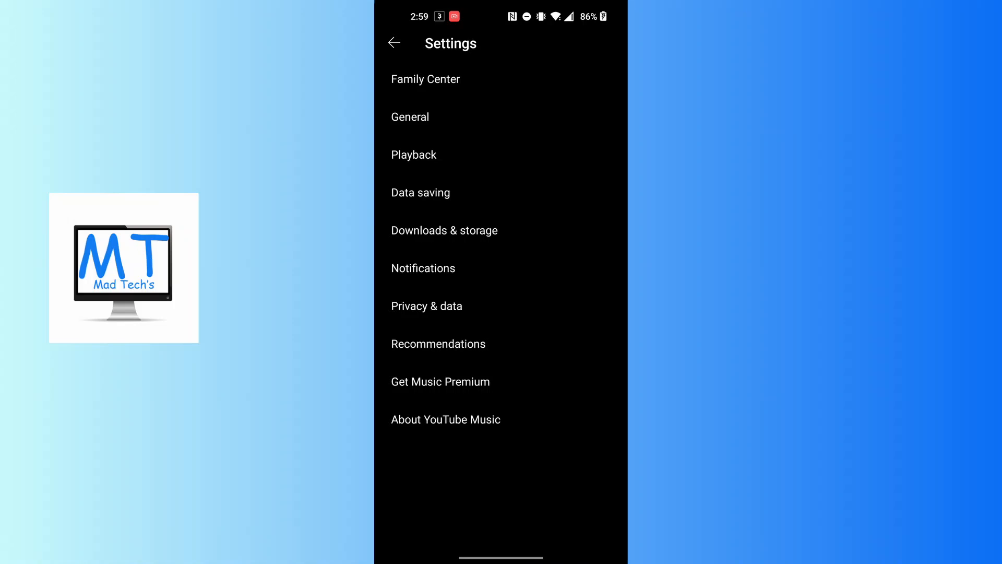
{"action": "left_click", "coordinate": [426, 305]}
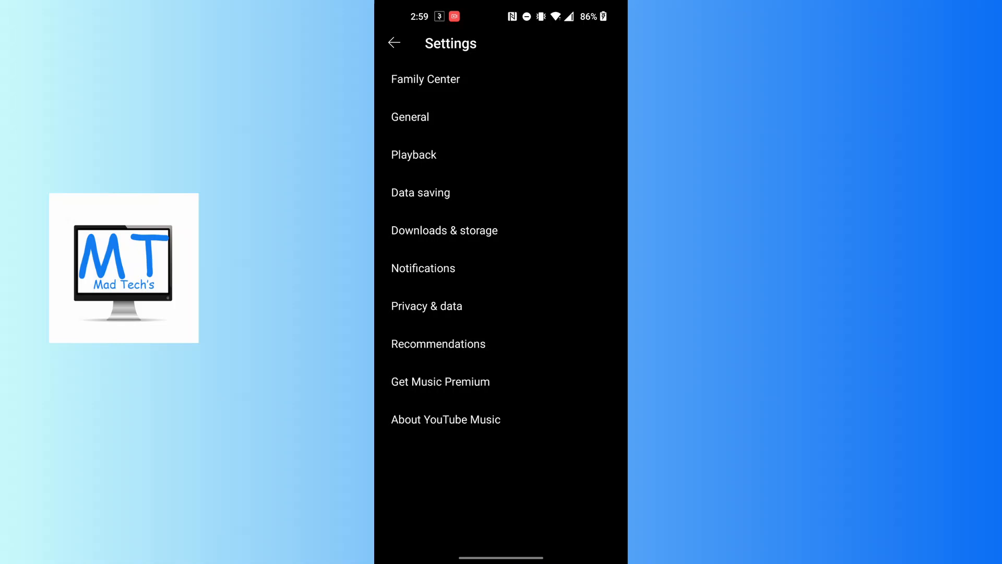
{"action": "left_click", "coordinate": [426, 306]}
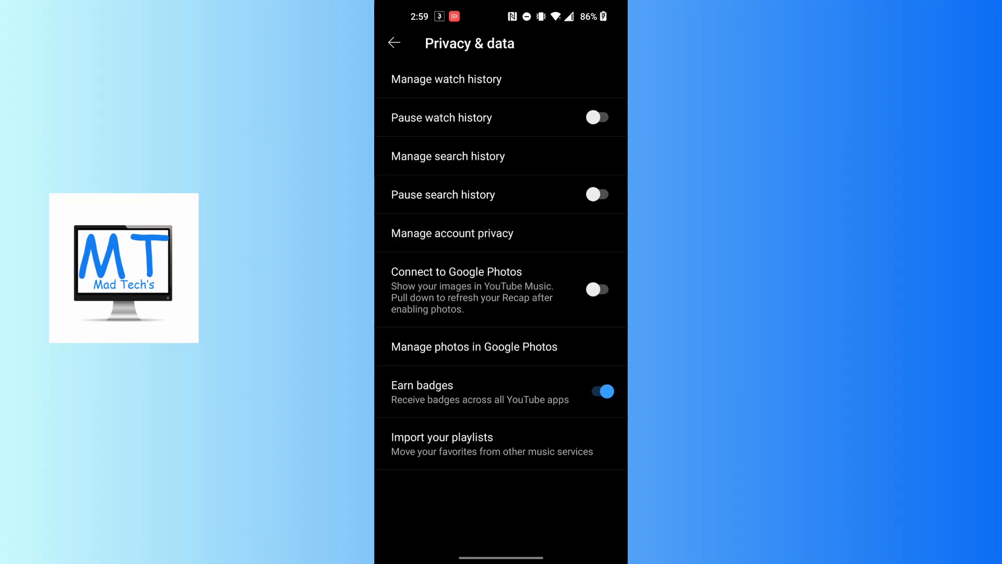
Open Manage account privacy to reach the Location country list
{"action": "left_click", "coordinate": [393, 43]}
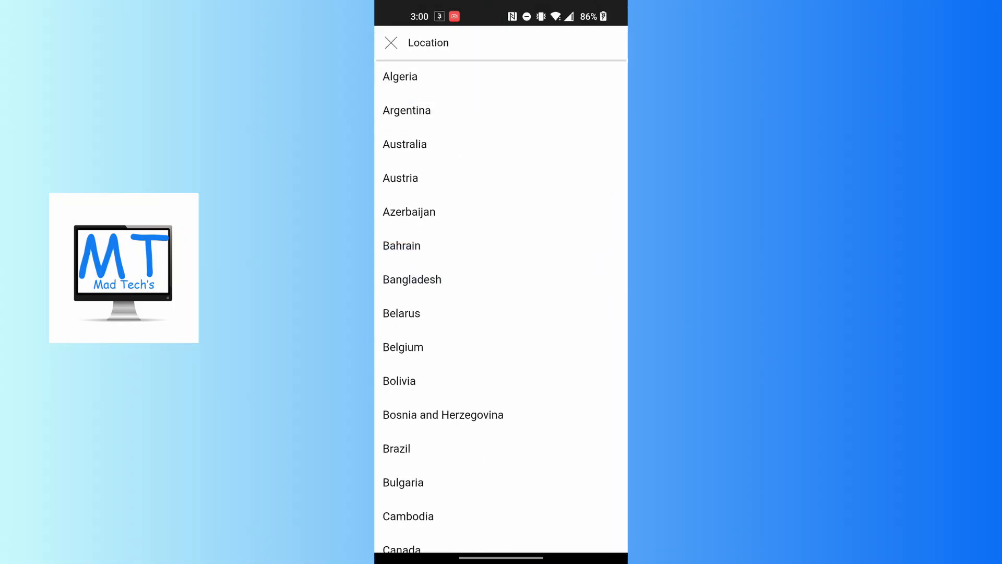
Scroll down the Location country list past Nepal
{"action": "scroll", "scroll_direction": "down", "scroll_amount": 3}
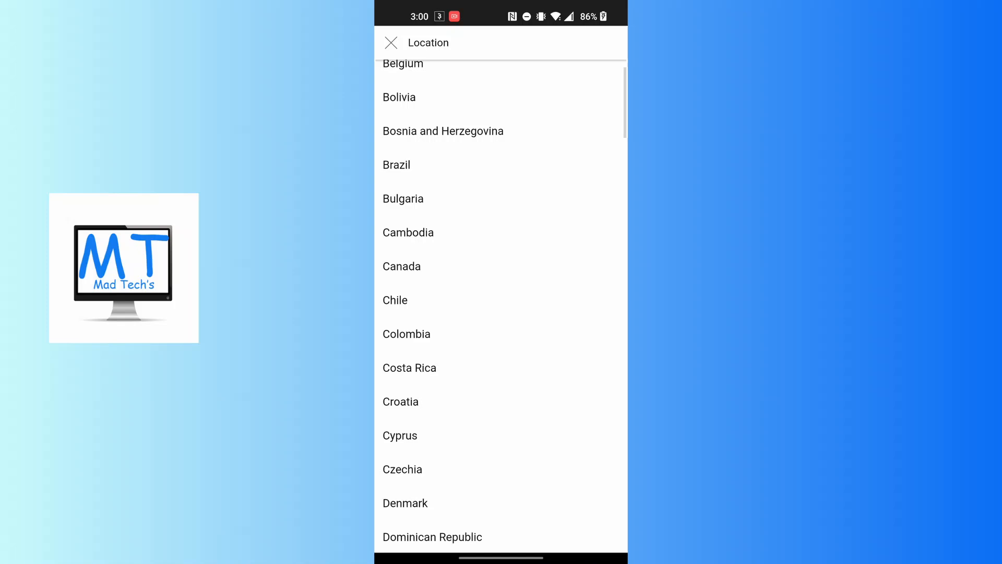
{"action": "scroll", "scroll_direction": "down", "scroll_amount": 3}
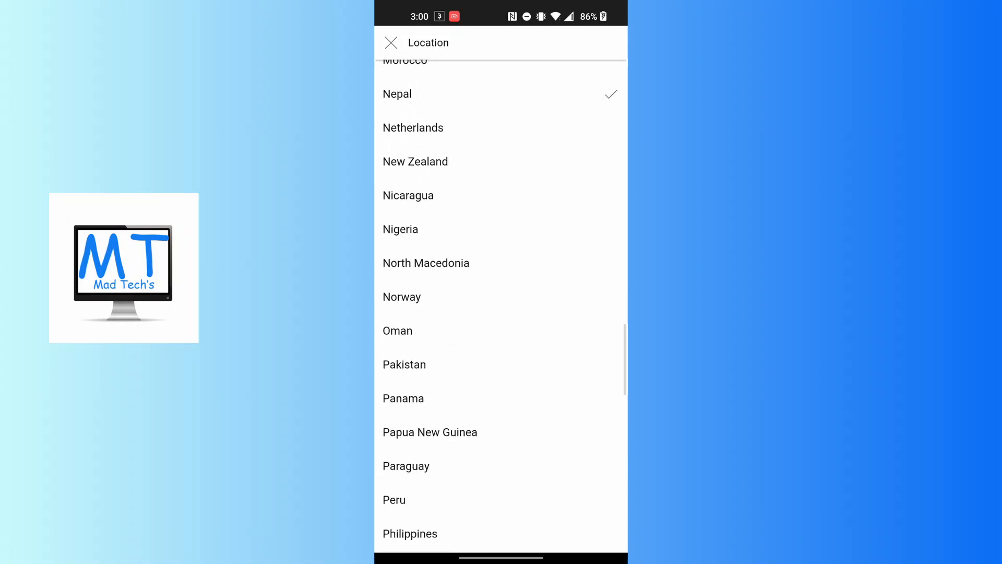
{"action": "scroll", "scroll_direction": "down", "scroll_amount": 3}
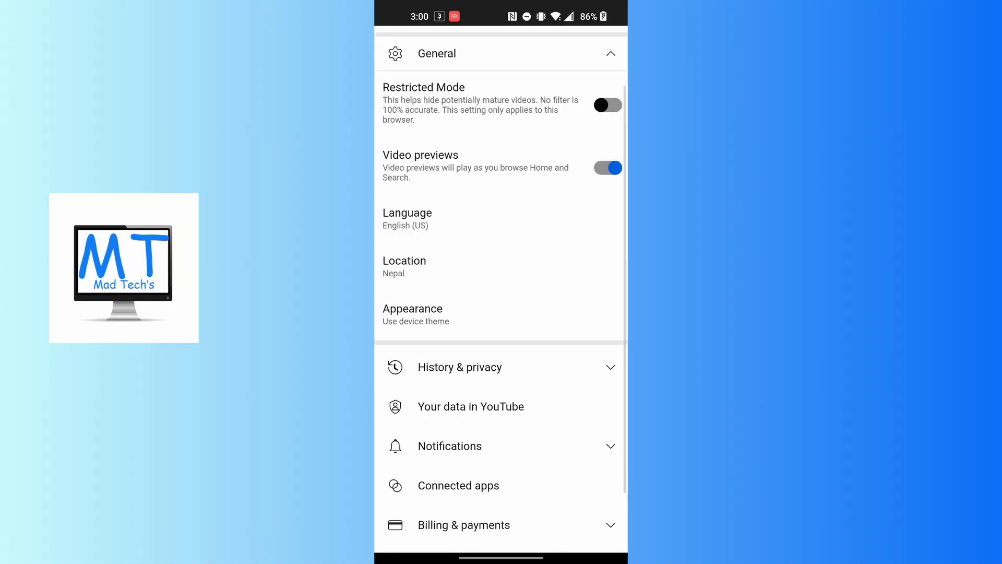
Collapse and re-expand the General section to confirm Location reads United States
{"action": "left_click", "coordinate": [500, 54]}
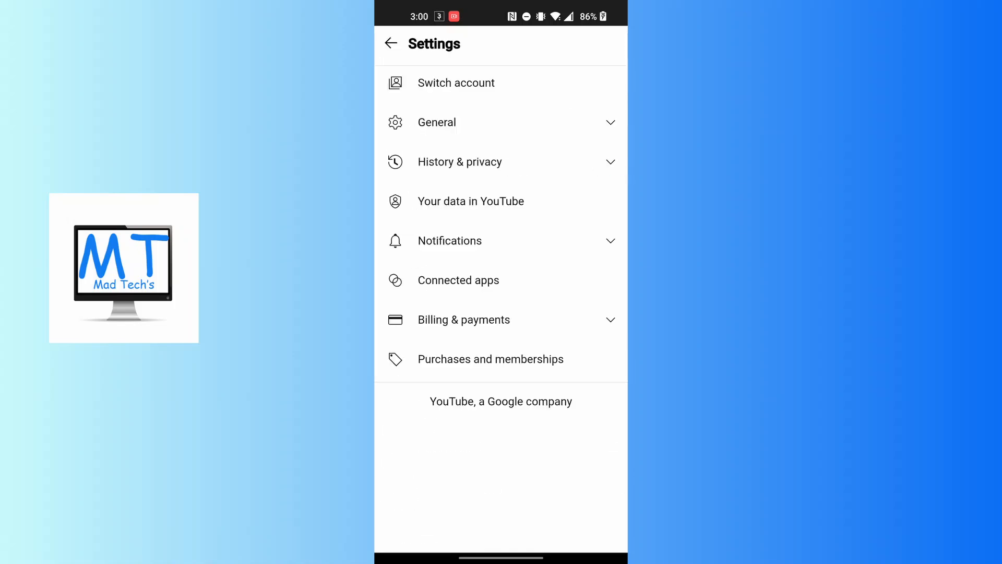
{"action": "left_click", "coordinate": [437, 122]}
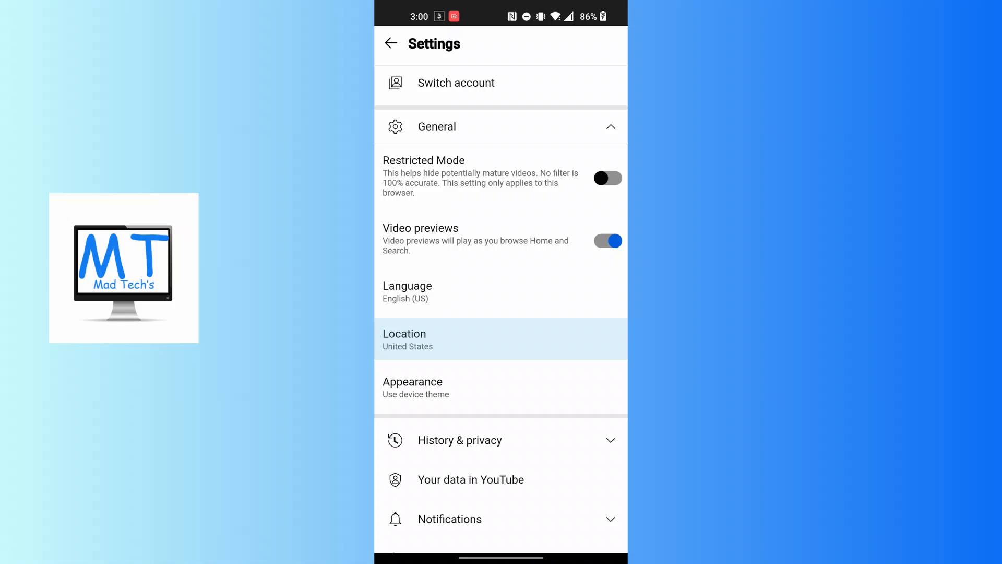